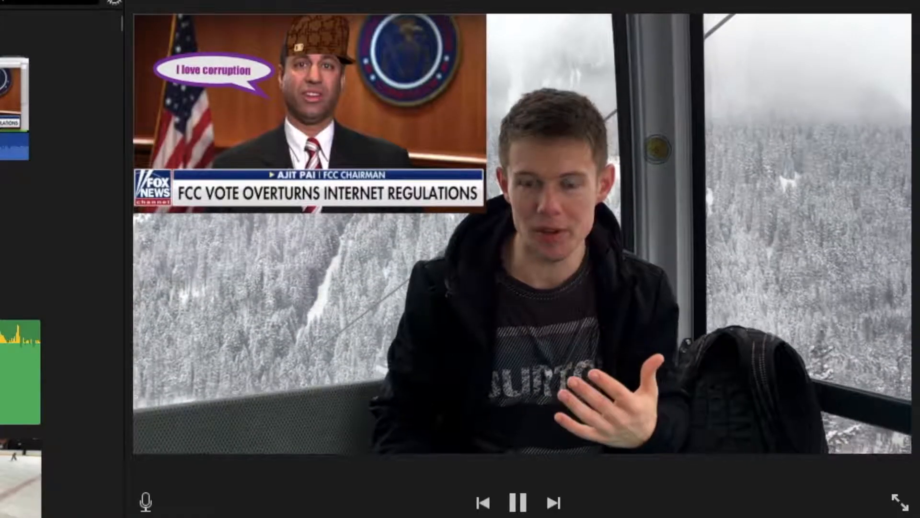
- Pause on the news cutaway and bring up its Fit crop settings
click(518, 502)
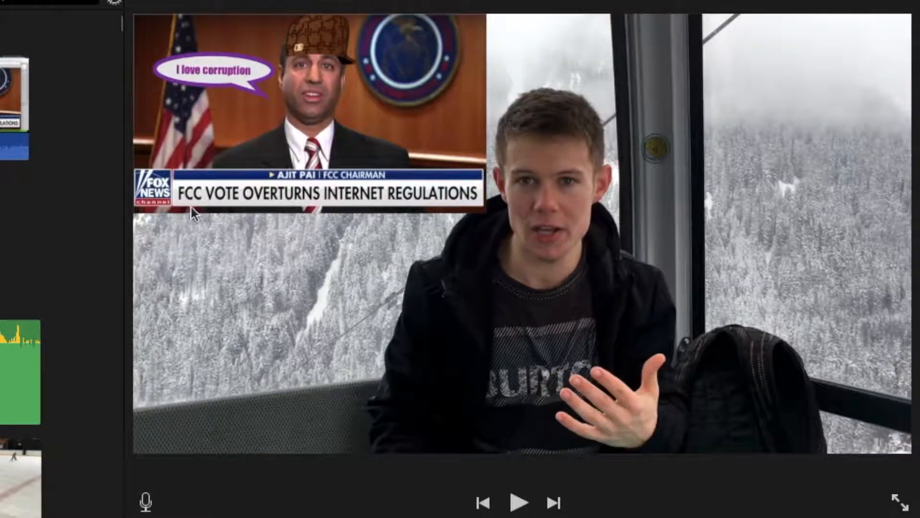
click(504, 60)
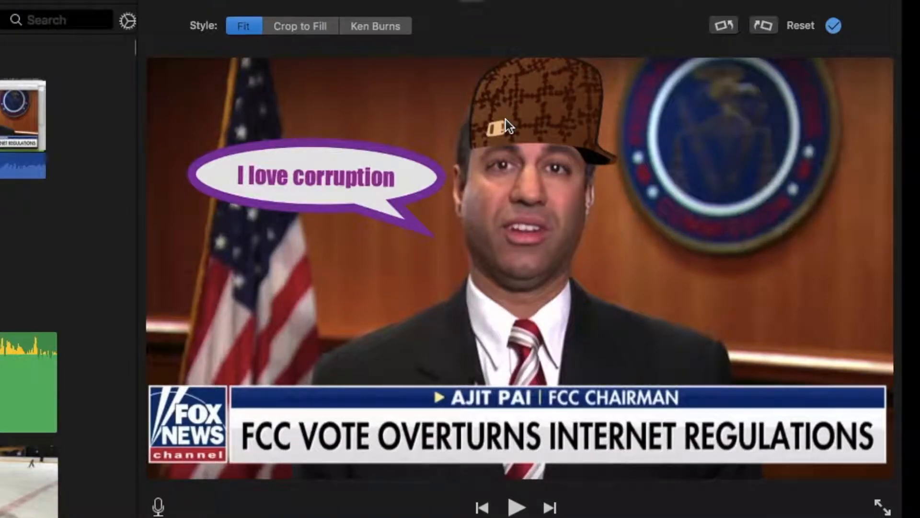
mouse_move(590, 91)
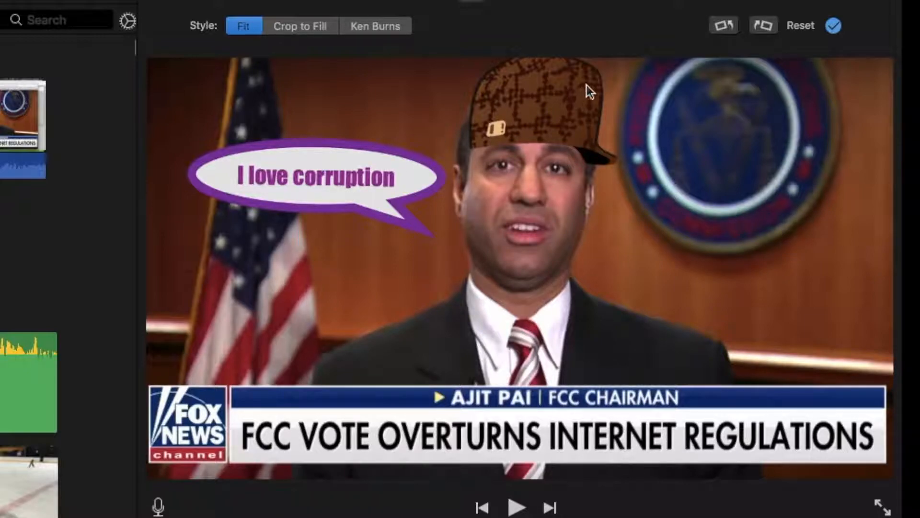
mouse_move(560, 112)
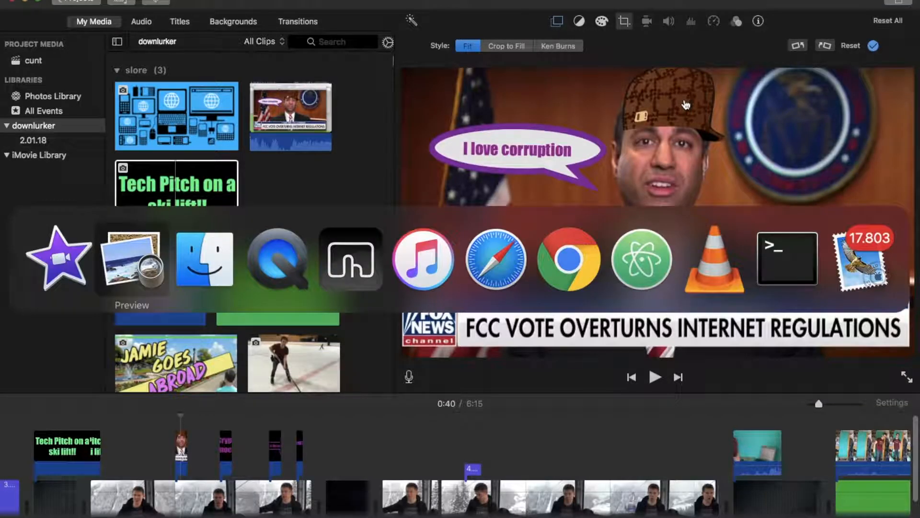
- Convert the gandalf-yoda JPG to PNG in Preview to keep its transparency
click(132, 259)
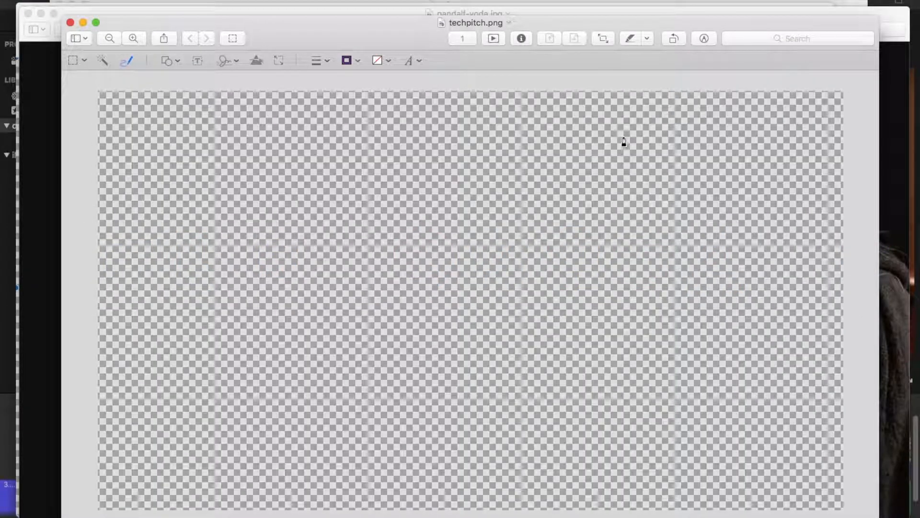
mouse_move(588, 213)
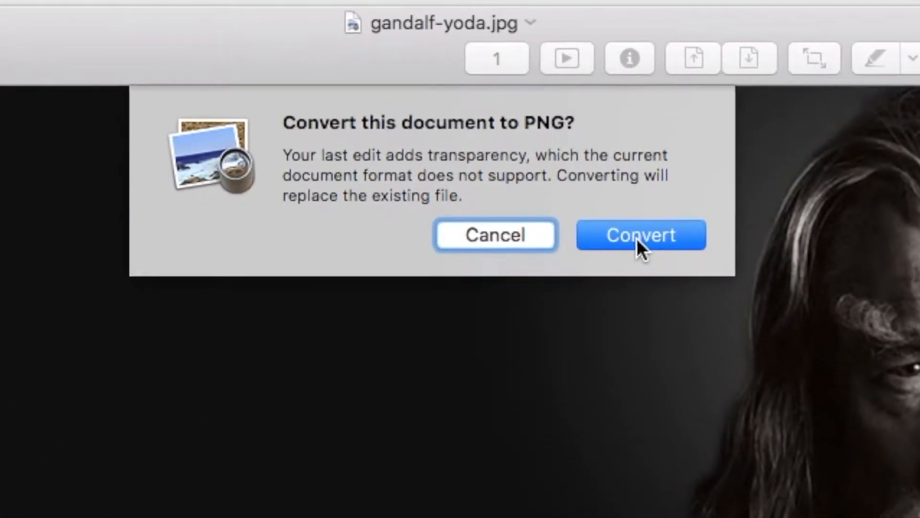
click(640, 235)
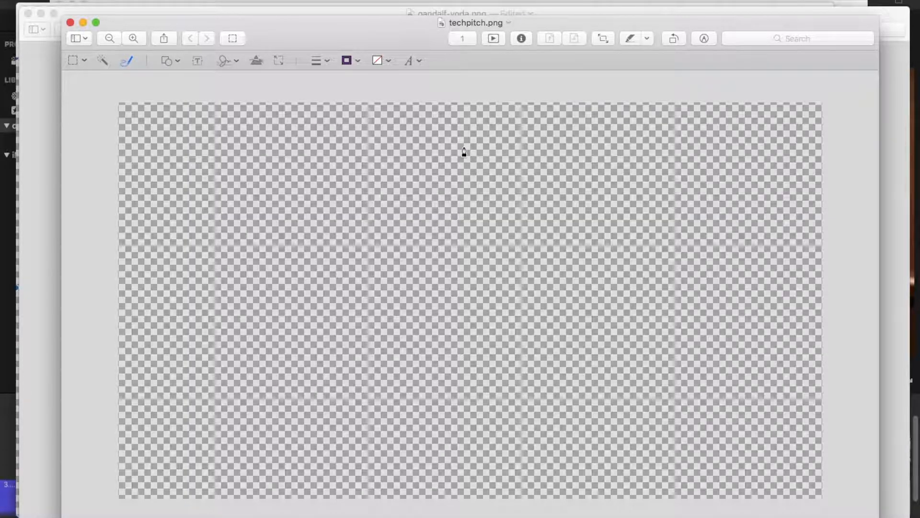
mouse_move(366, 206)
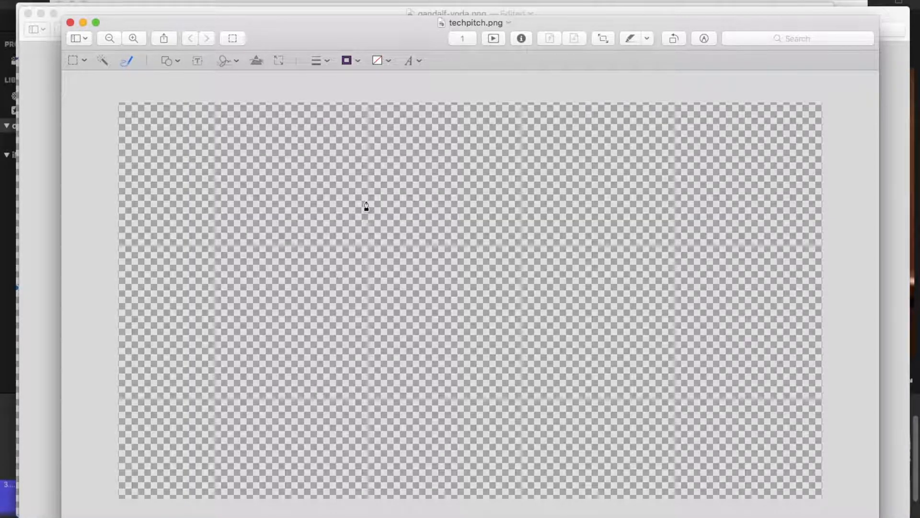
mouse_move(392, 69)
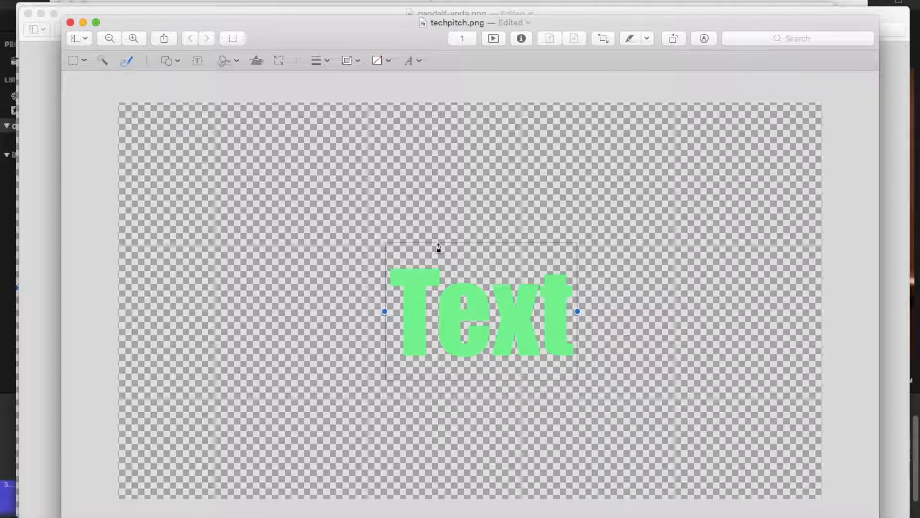
mouse_move(415, 69)
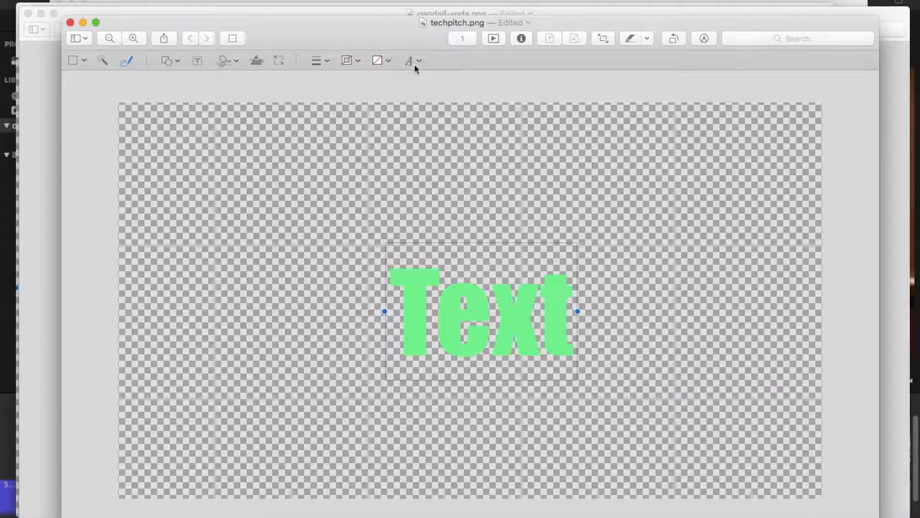
- Replace the green placeholder text with 'Subscribe' and open the font options to enlarge it
click(413, 60)
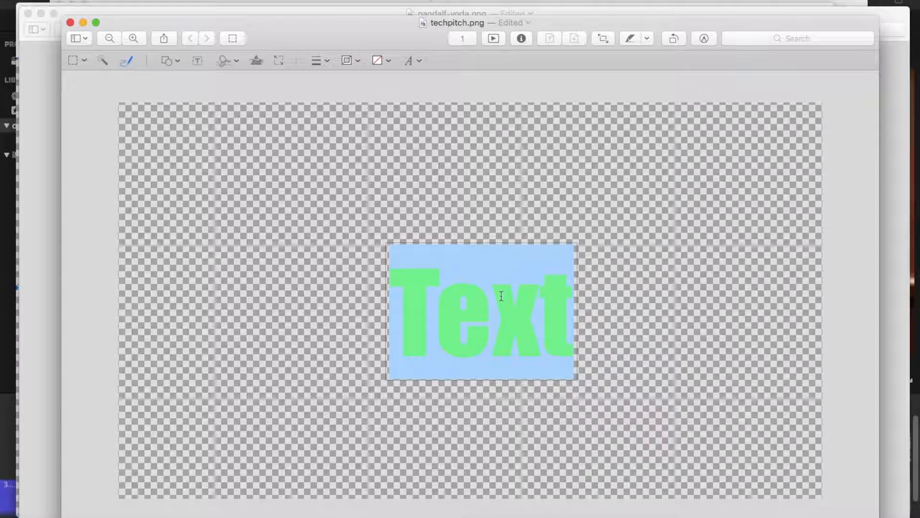
text(Subsc)
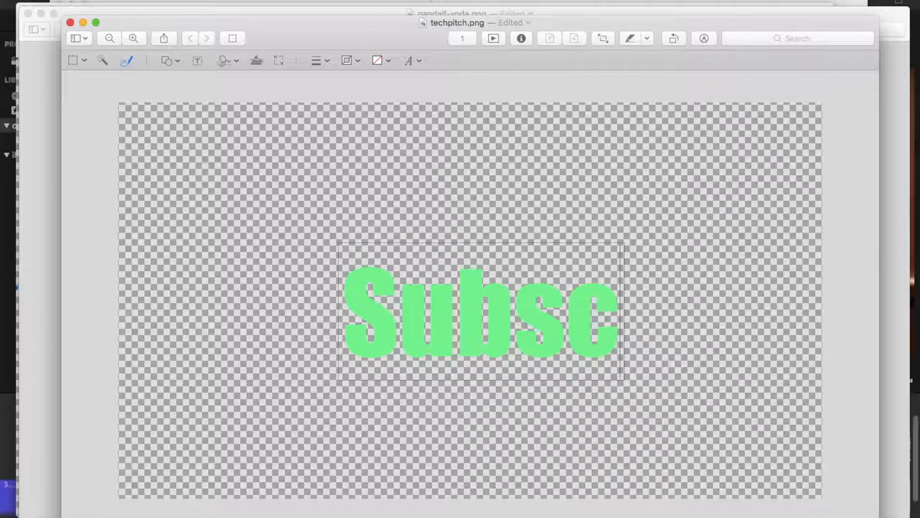
text(ribe)
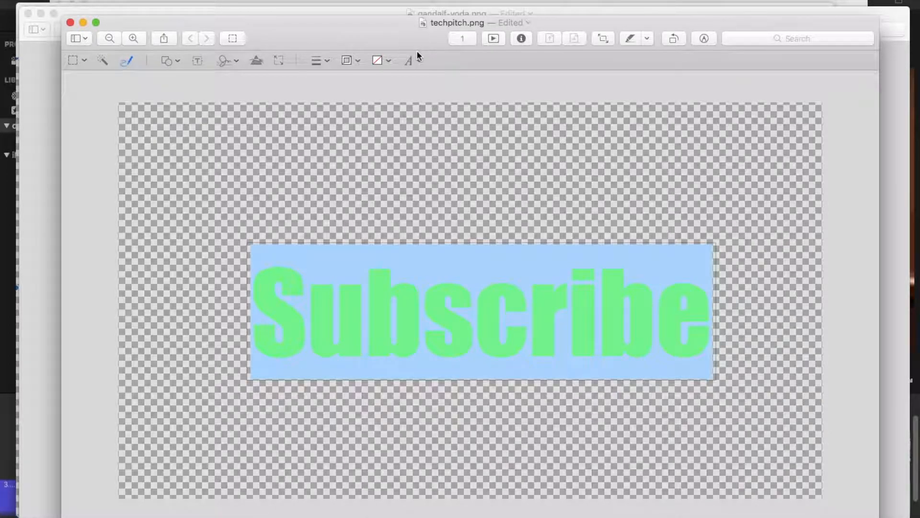
click(409, 60)
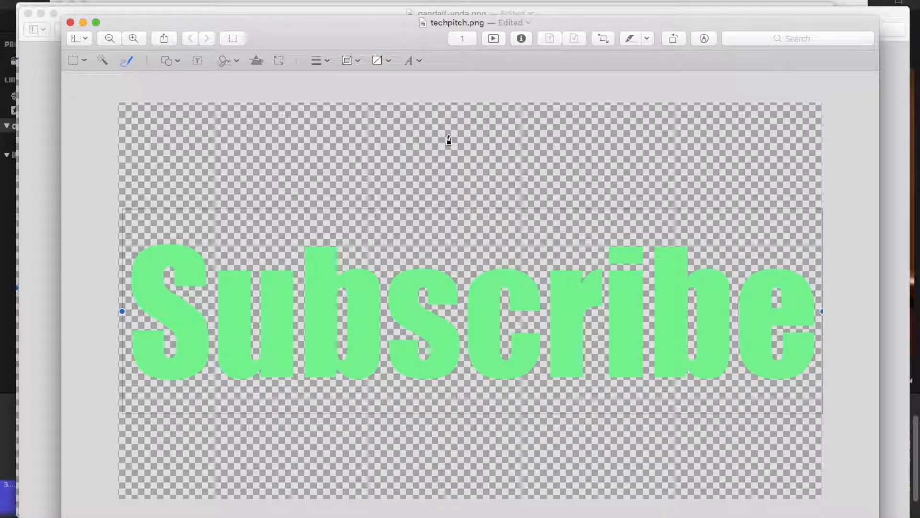
mouse_move(220, 57)
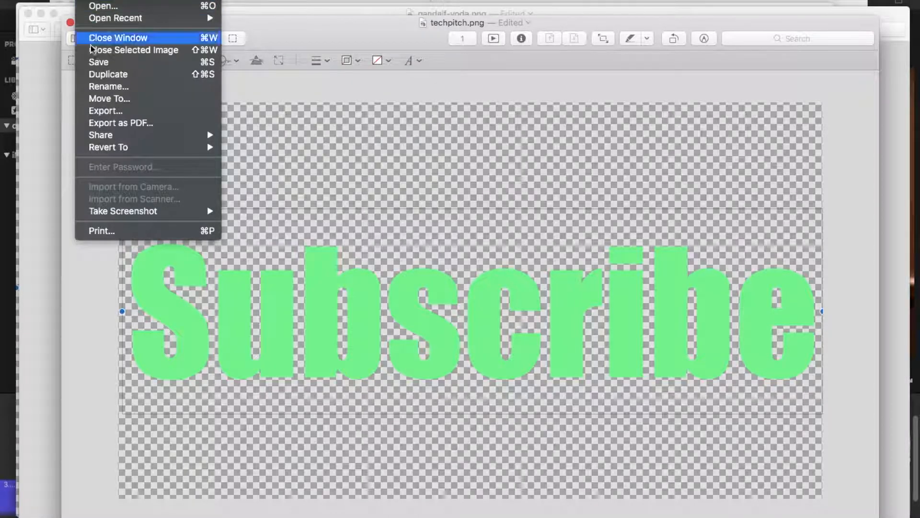
mouse_move(105, 111)
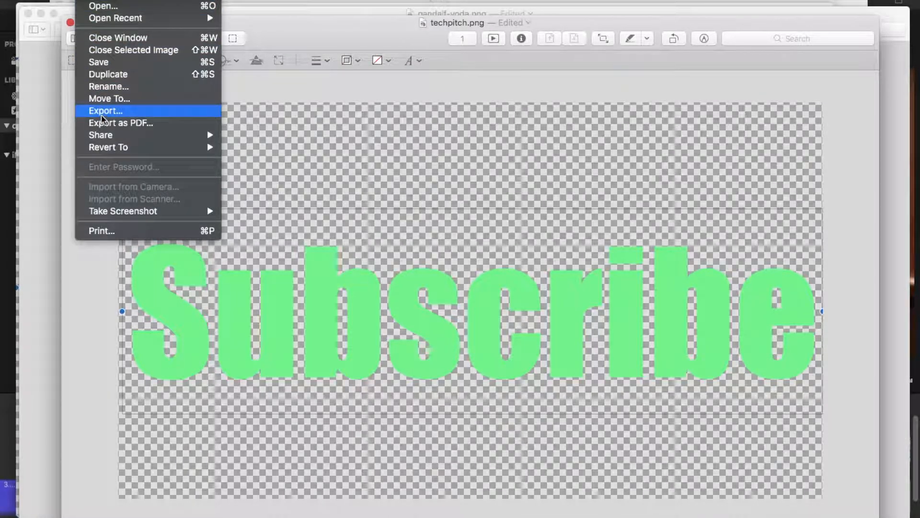
- Export the graphic as subscribe.png, PNG with Alpha, to Downloads
click(105, 111)
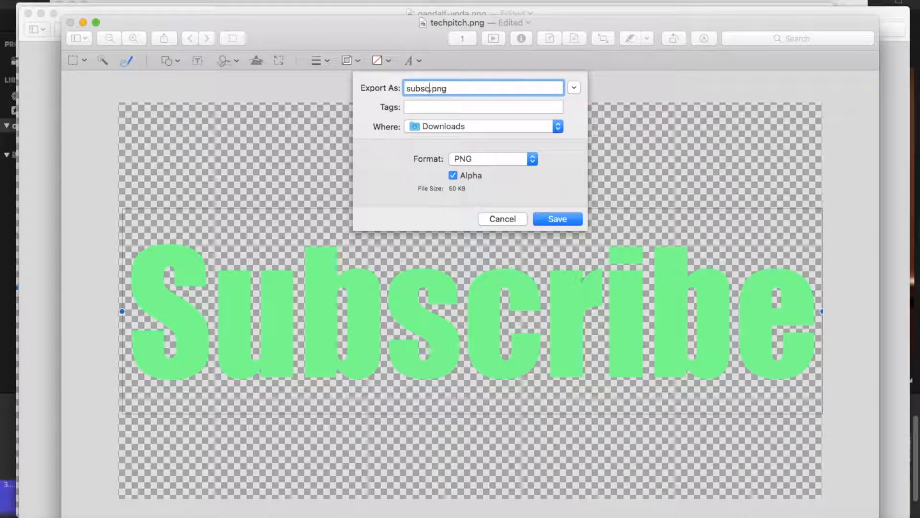
text(ribe)
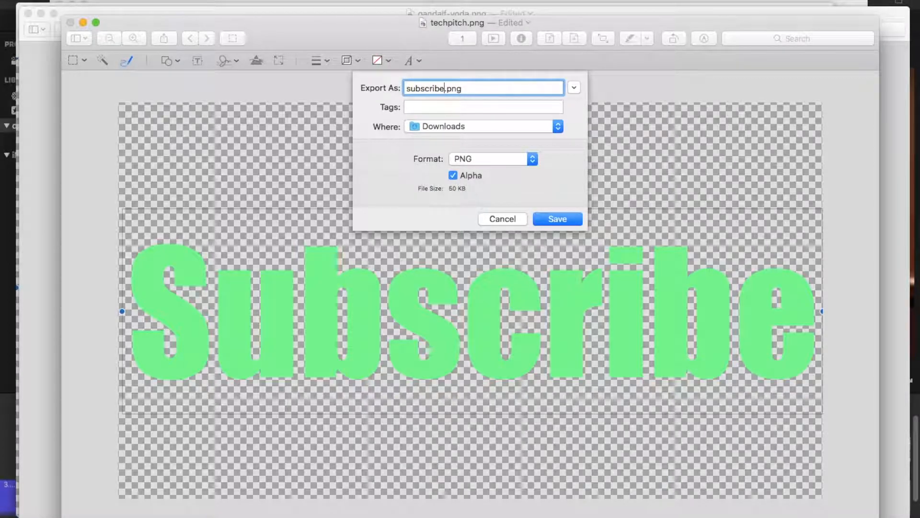
click(555, 219)
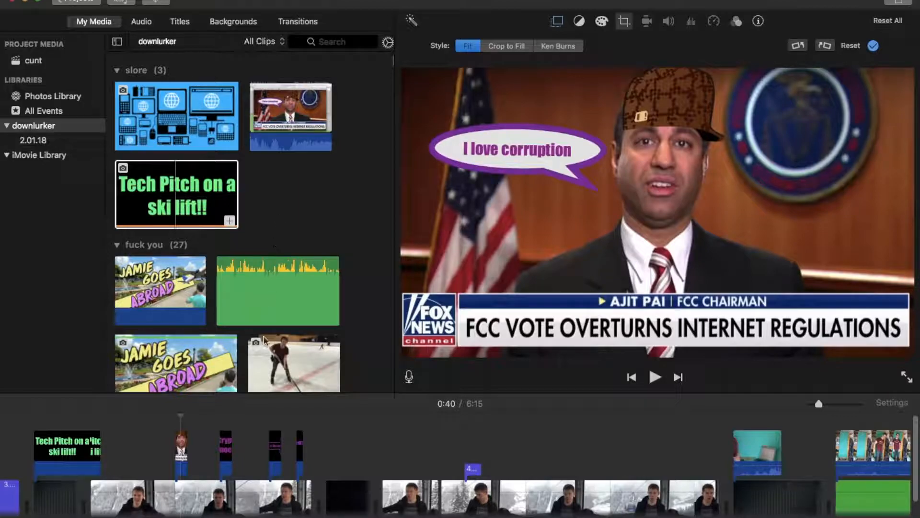
- Jump to 1:52 on the ski-lift footage and stop playback there
click(655, 377)
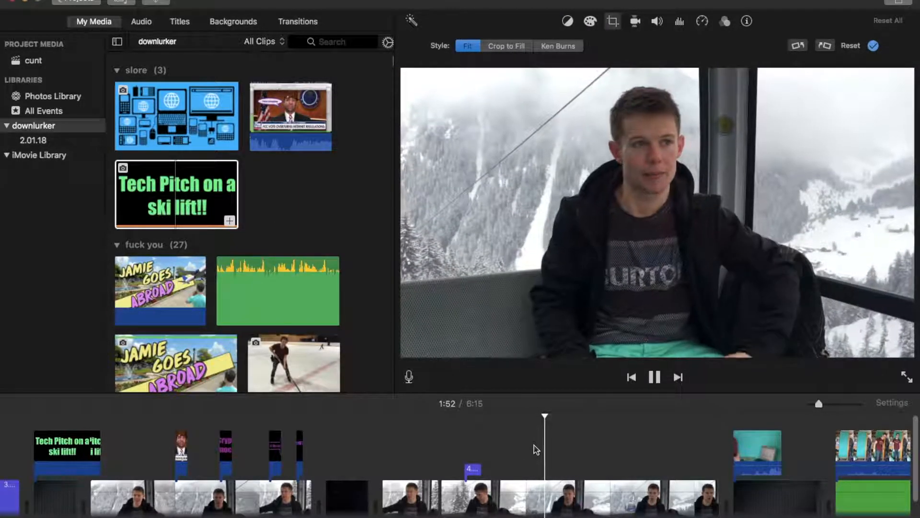
click(654, 376)
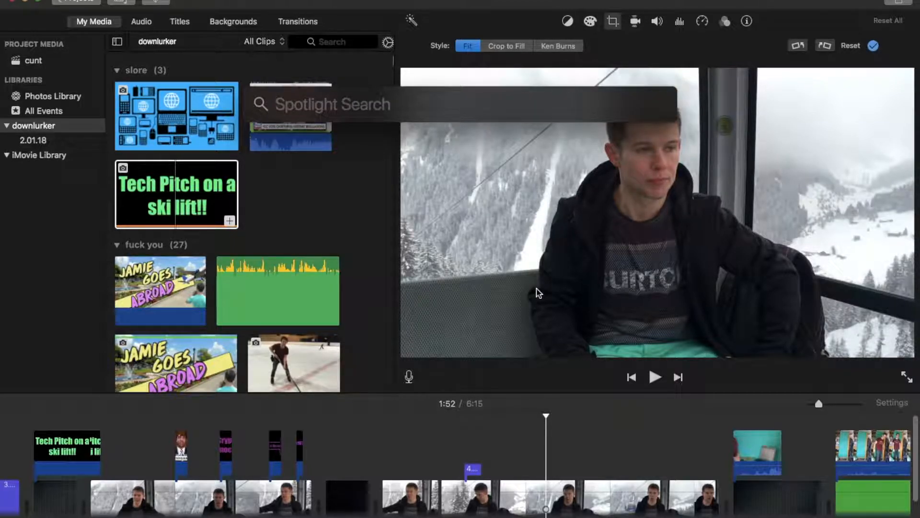
- Search Spotlight for 'subscribe' and pick subscribe.png as a cutaway overlay
text(su)
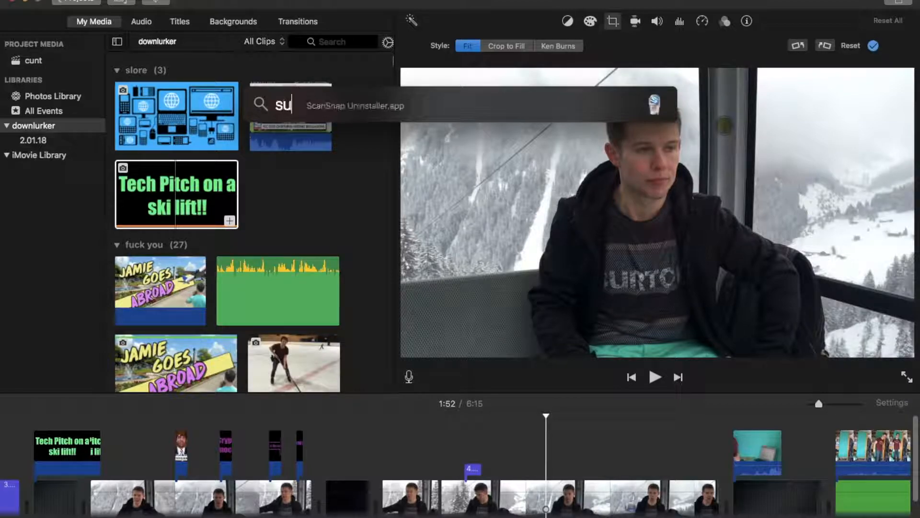
text(bscribe)
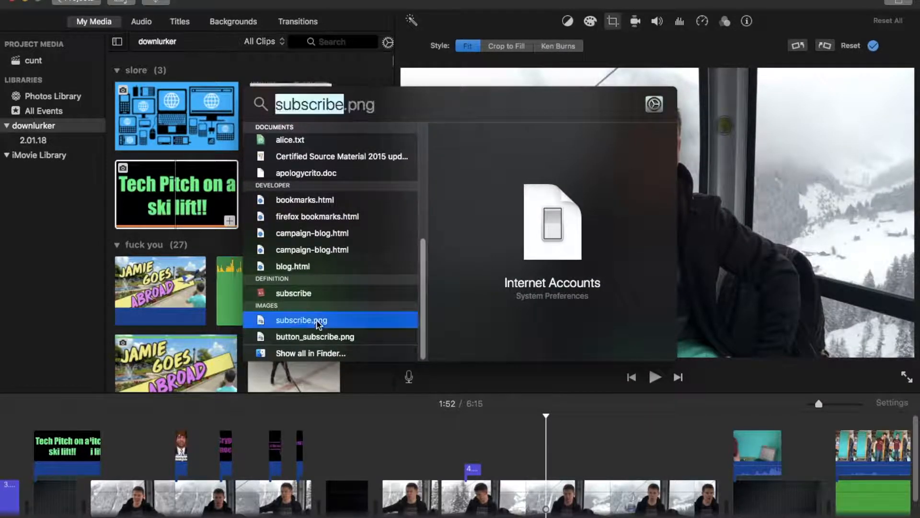
click(301, 319)
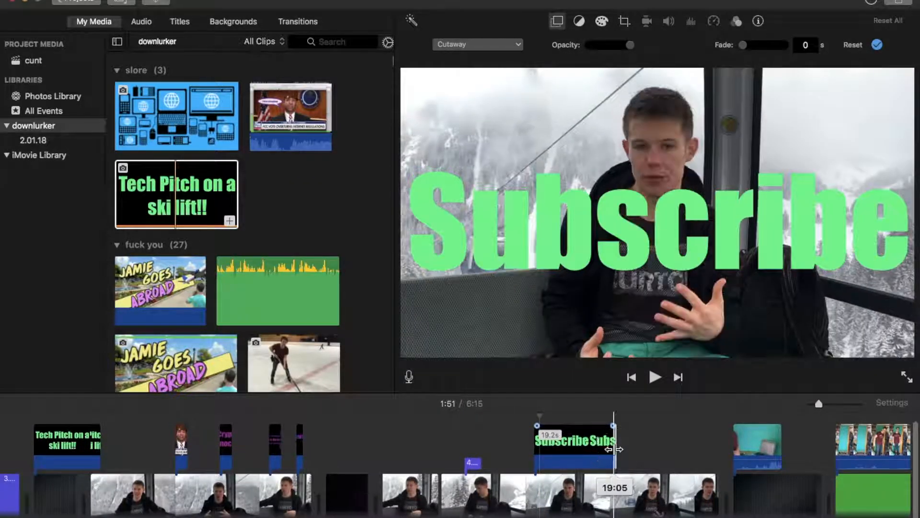
click(654, 377)
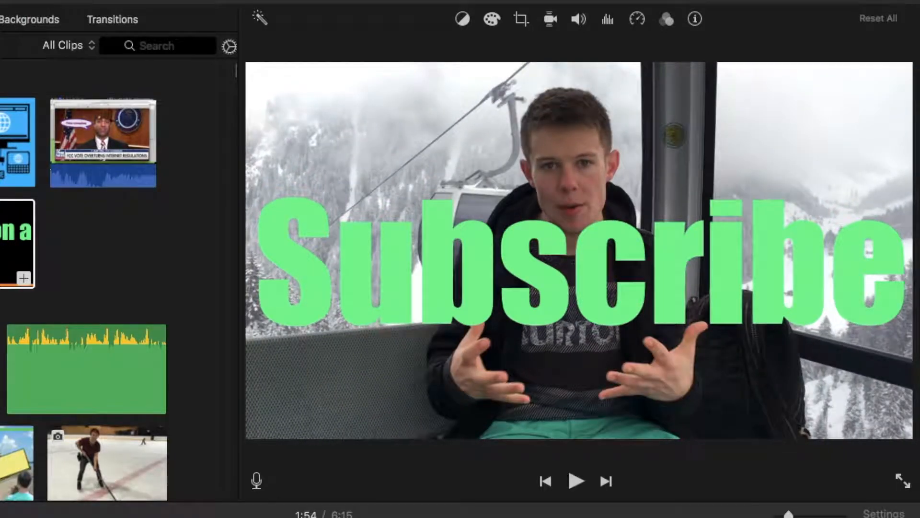
click(449, 18)
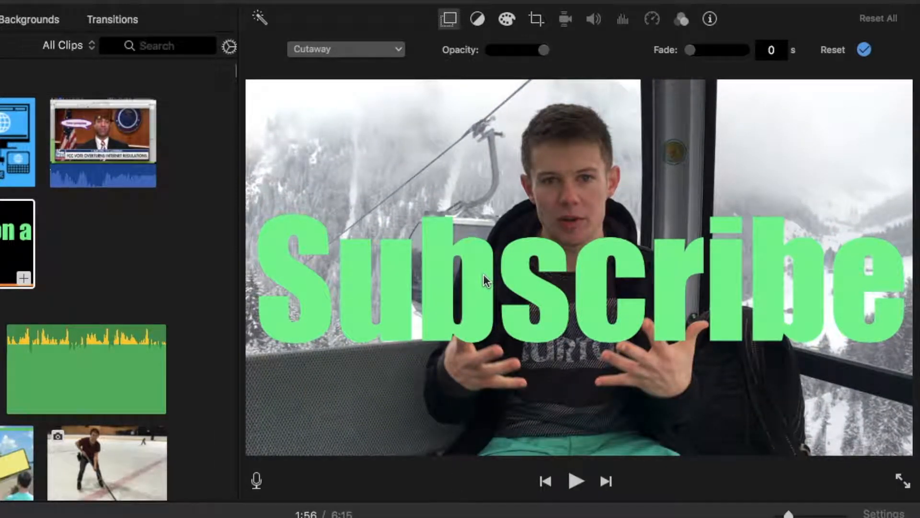
mouse_move(447, 212)
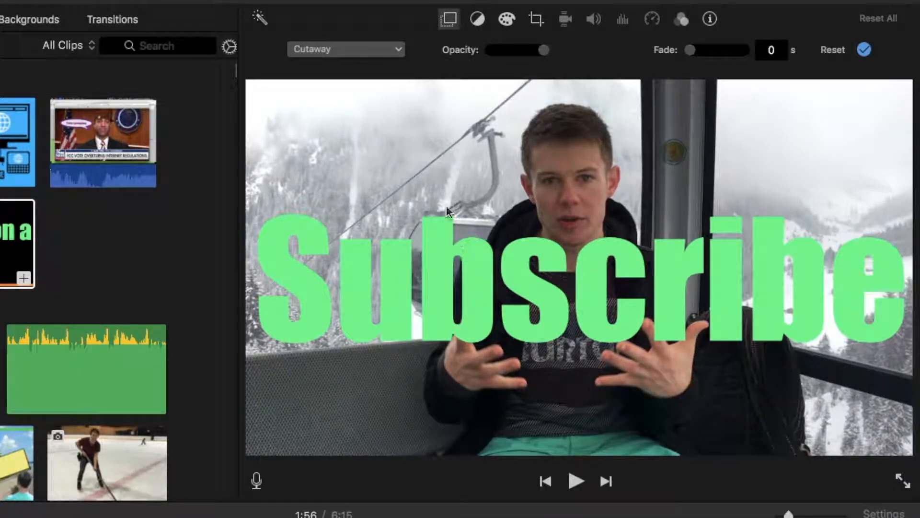
click(345, 49)
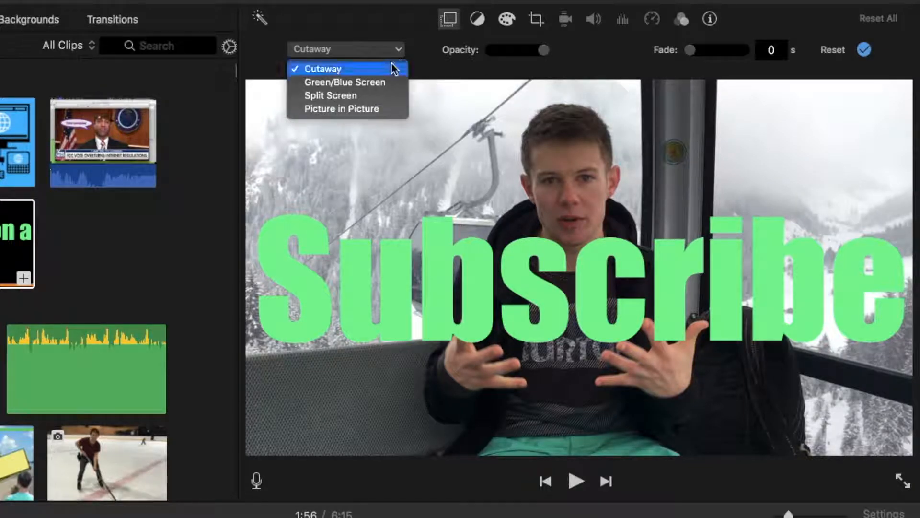
click(342, 109)
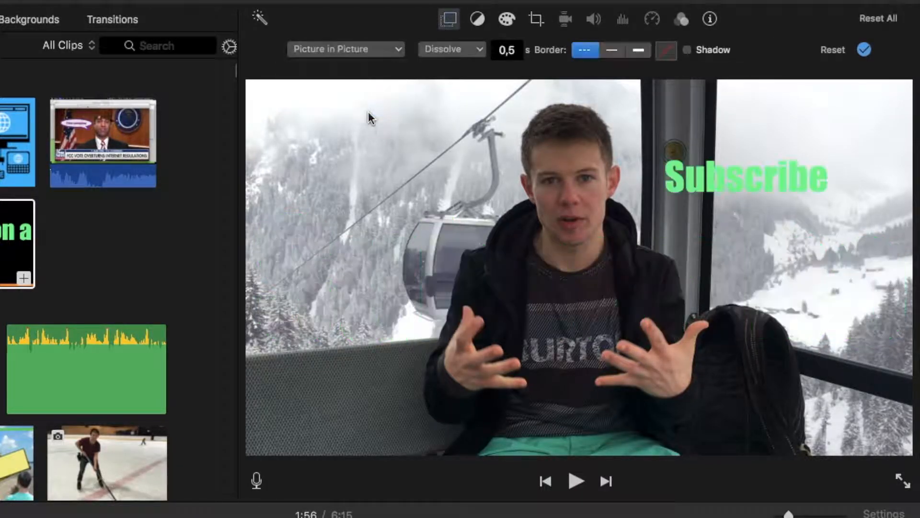
click(665, 226)
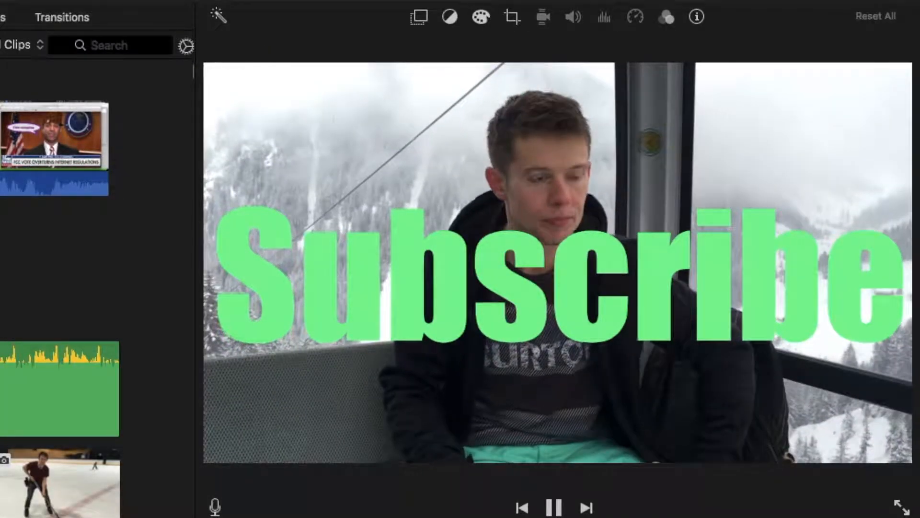
click(554, 508)
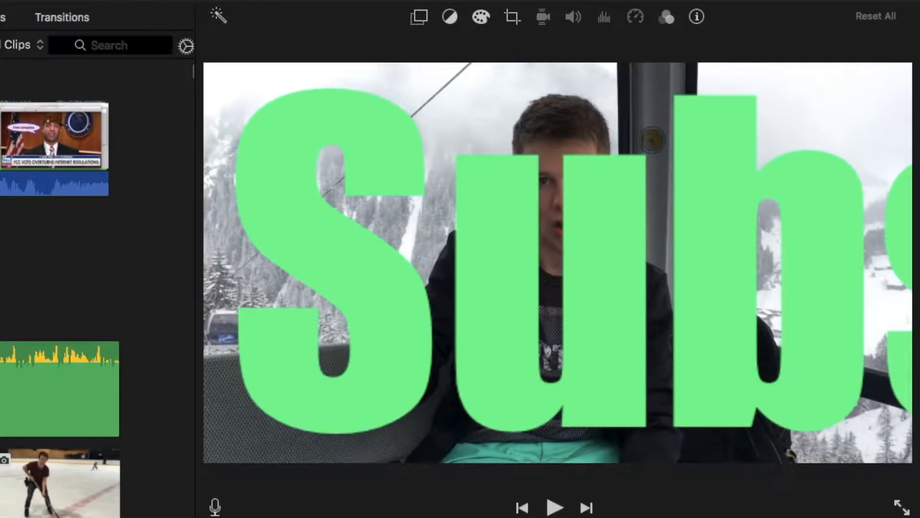
click(555, 507)
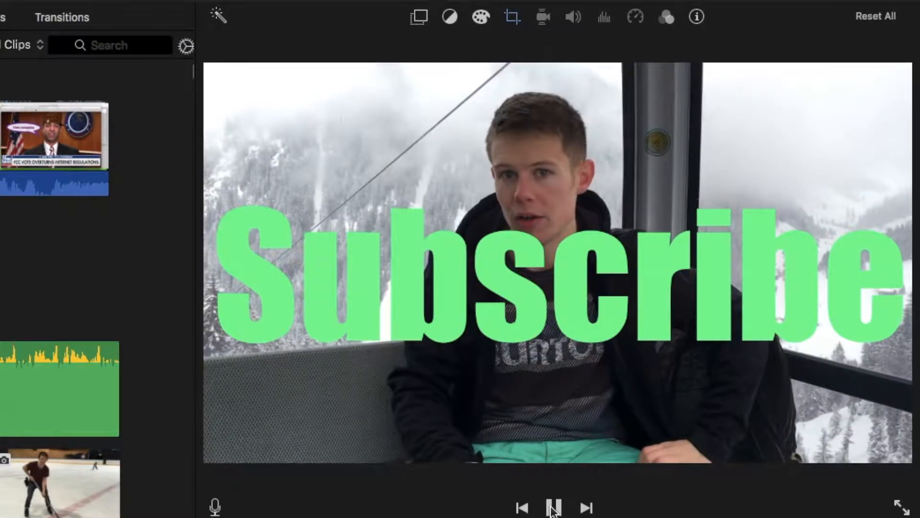
click(551, 507)
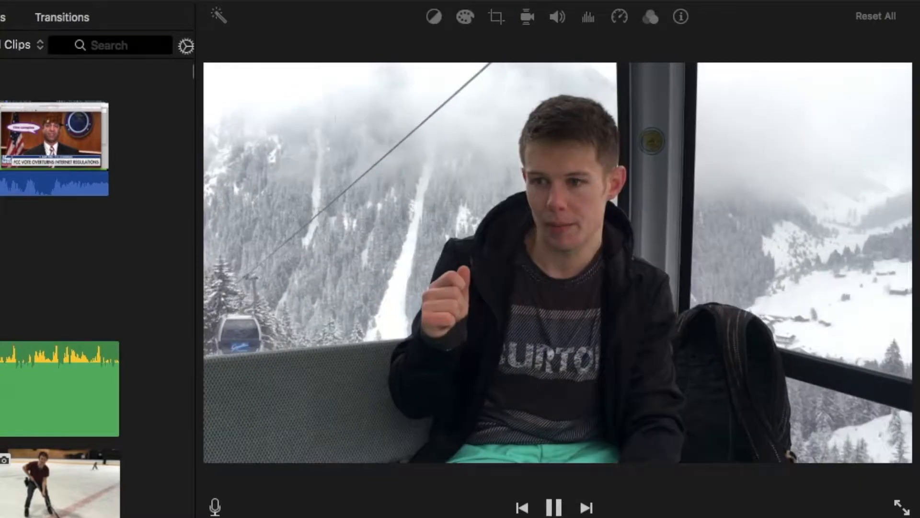
click(554, 508)
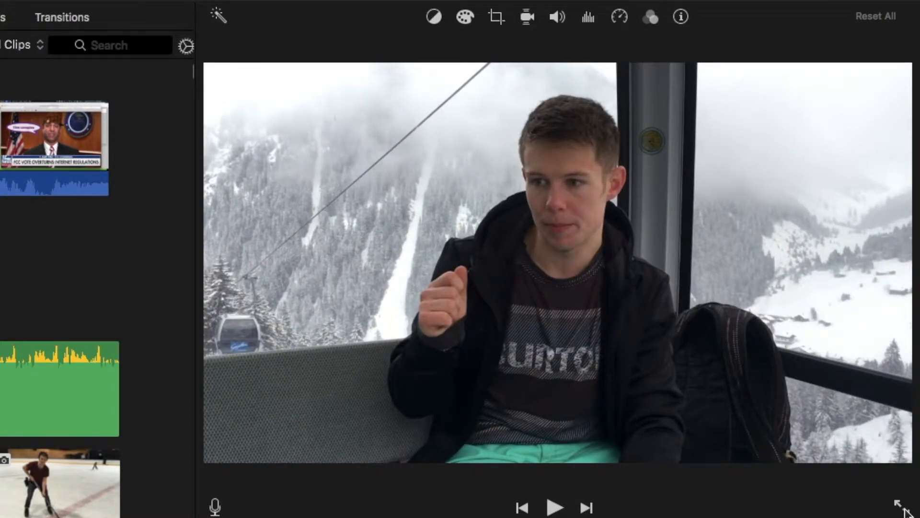